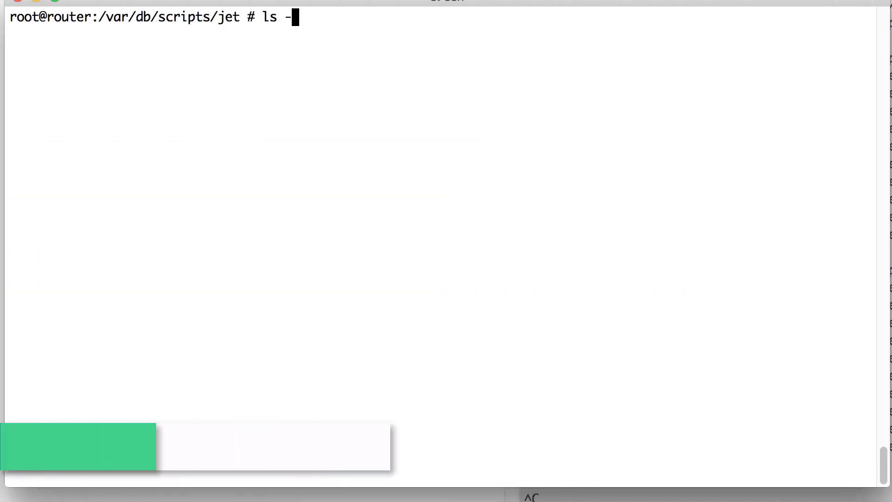
Run ls -l in /var/db/scripts/jet to confirm sampleonboxapp.py is present, then enter the CLI.
{"action": "type", "text": "l"}
{"action": "key", "text": "enter"}
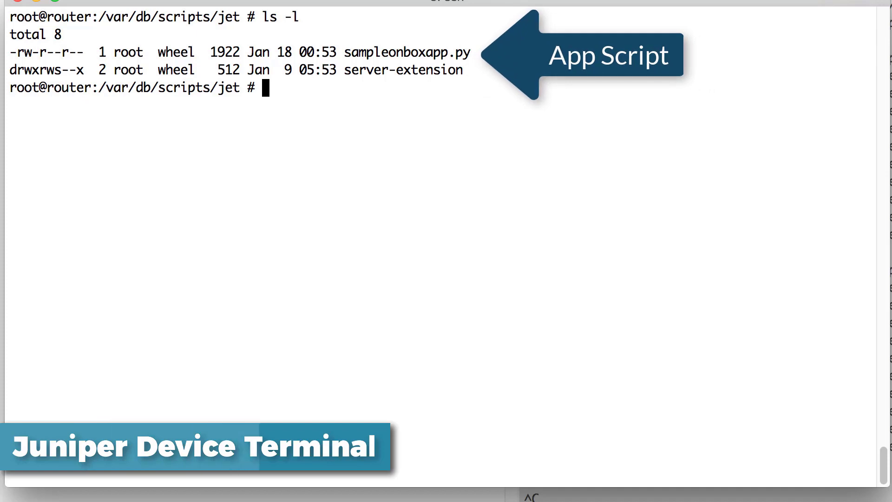
{"action": "type", "text": "cli"}
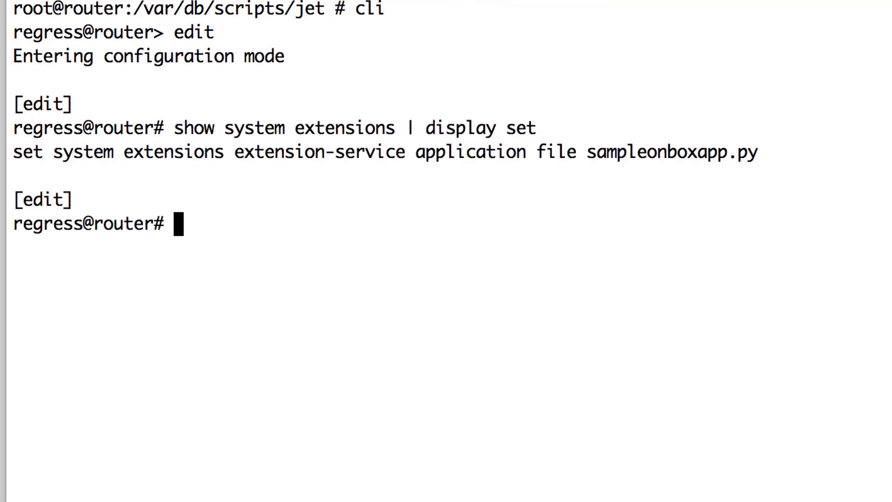
Enter the 'show system scripts | display' command at the configuration prompt.
{"action": "type", "text": "show system s"}
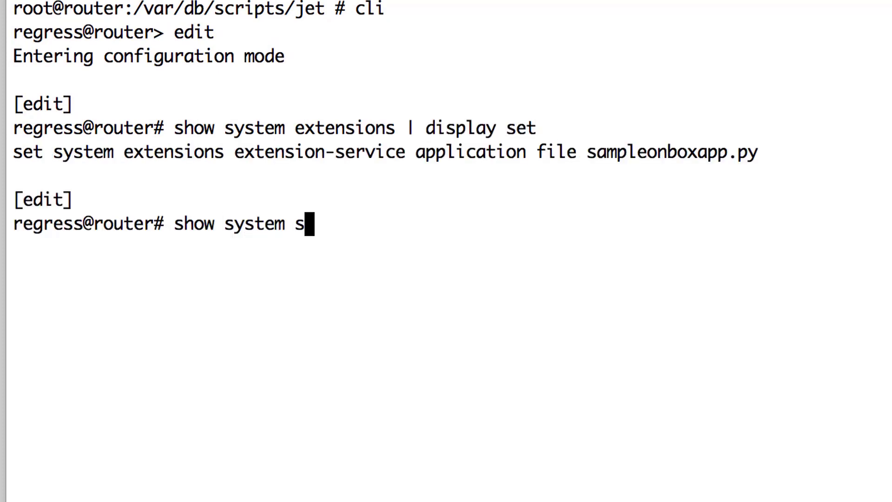
{"action": "type", "text": "cripts | display"}
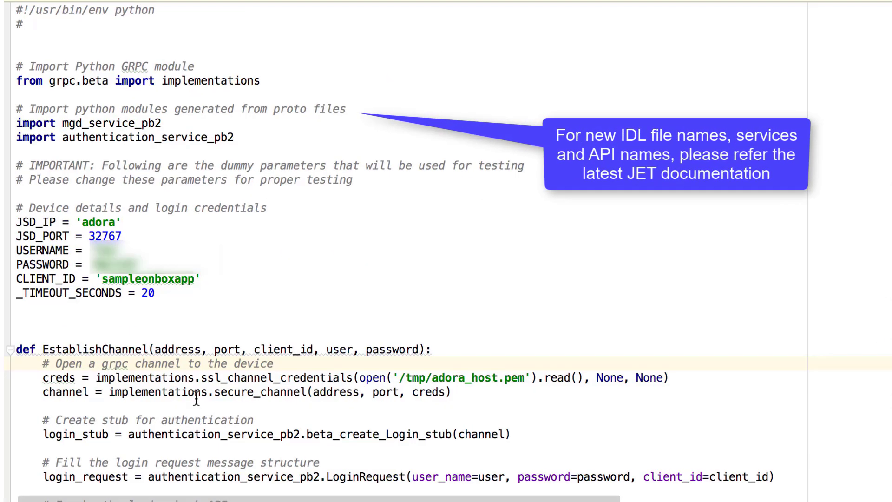
{"action": "scroll", "scroll_direction": "down", "scroll_amount": 3}
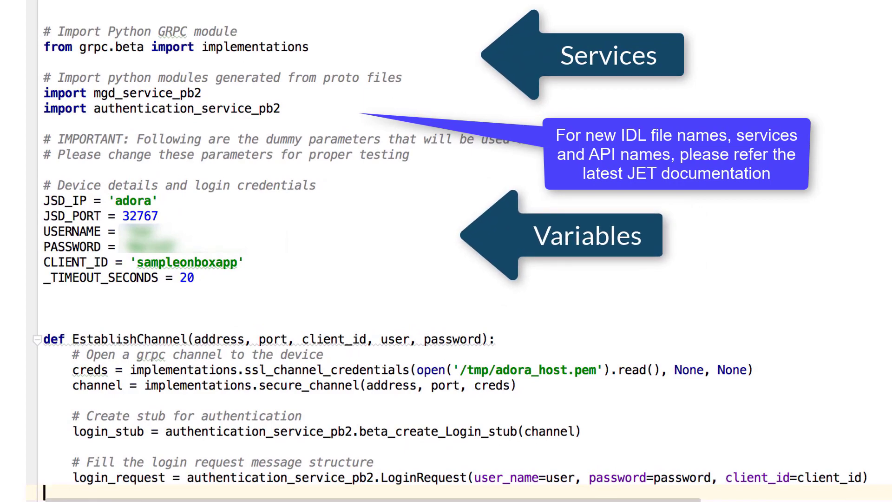
{"action": "scroll", "scroll_direction": "down", "scroll_amount": 3}
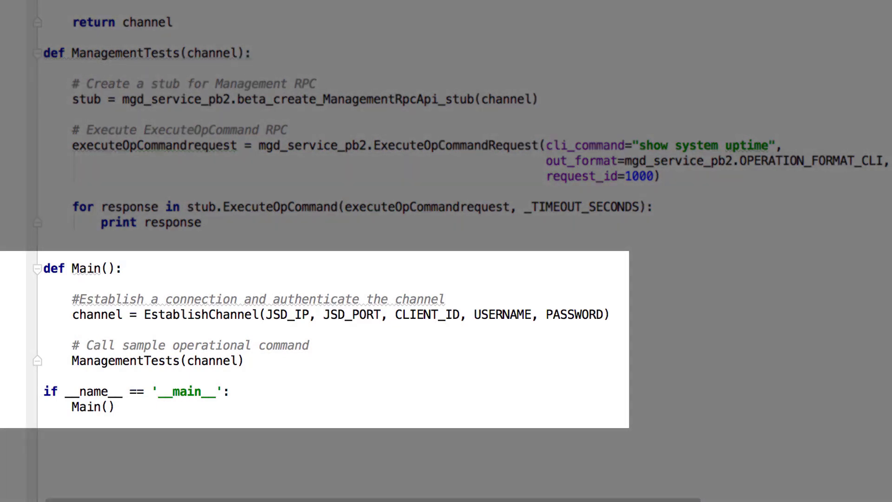
{"action": "scroll", "scroll_direction": "down", "scroll_amount": 3}
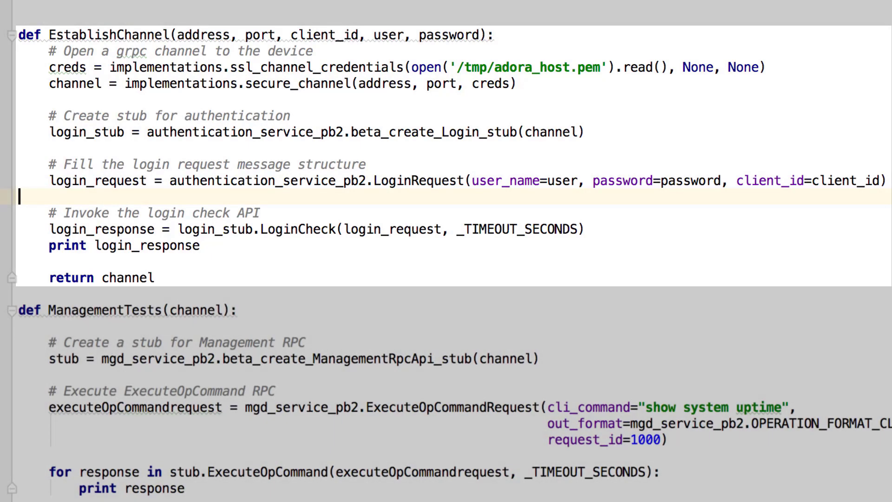
{"action": "scroll", "scroll_direction": "down", "scroll_amount": 3}
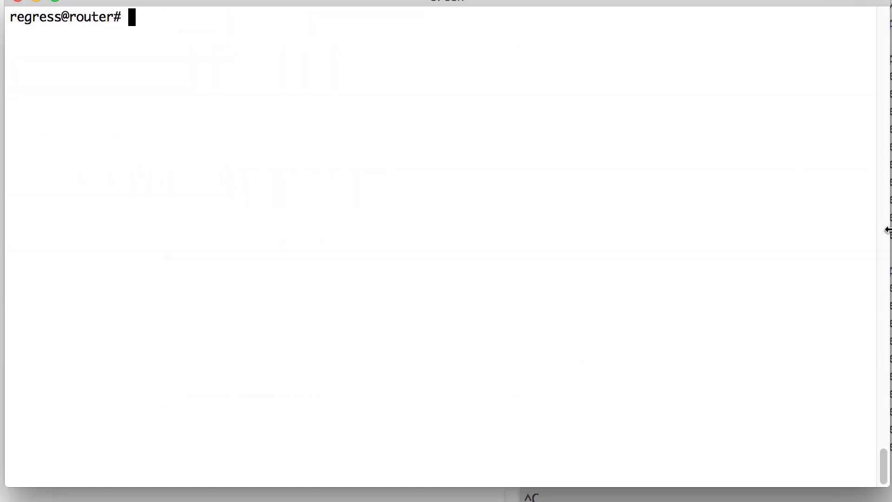
Exit configuration mode and enter 'request extension-service start sampleonboxapp.py'.
{"action": "type", "text": "exit"}
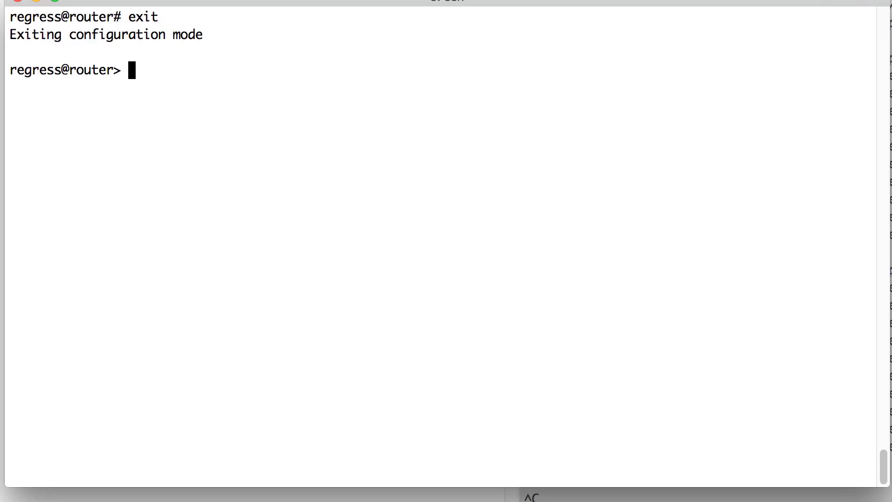
{"action": "type", "text": "request"}
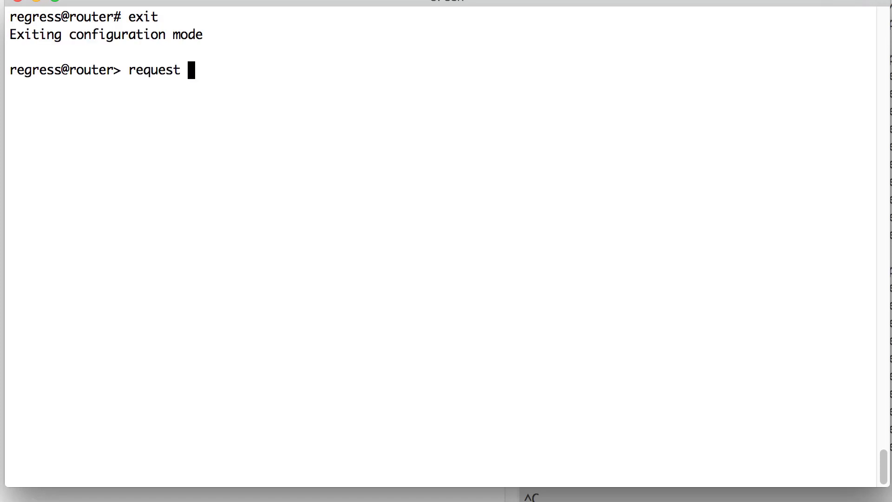
{"action": "type", "text": "extension-service start"}
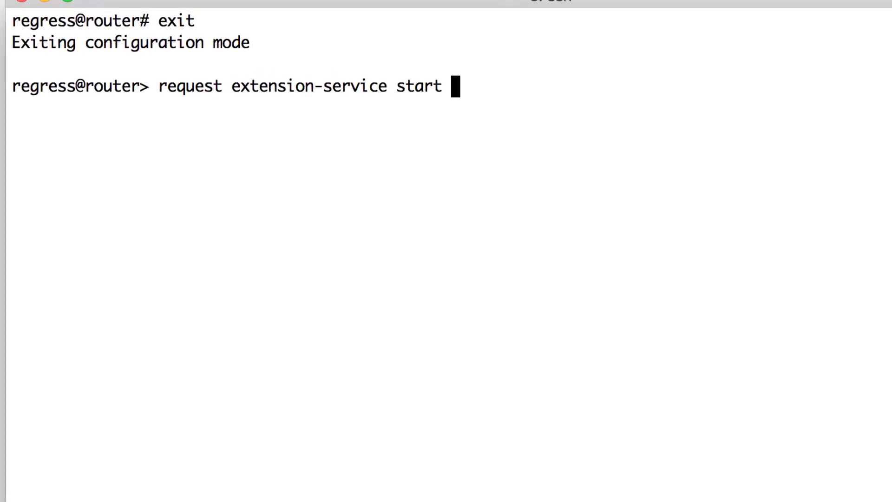
{"action": "type", "text": "sampleonboxapp.py"}
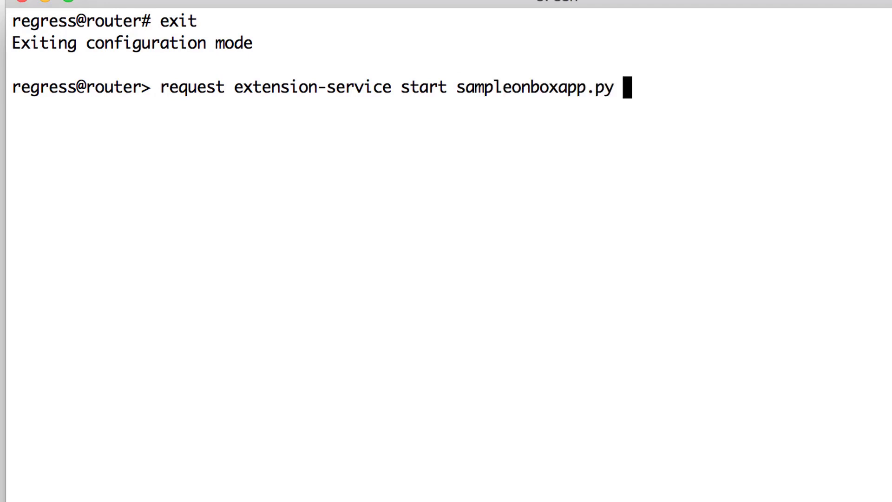